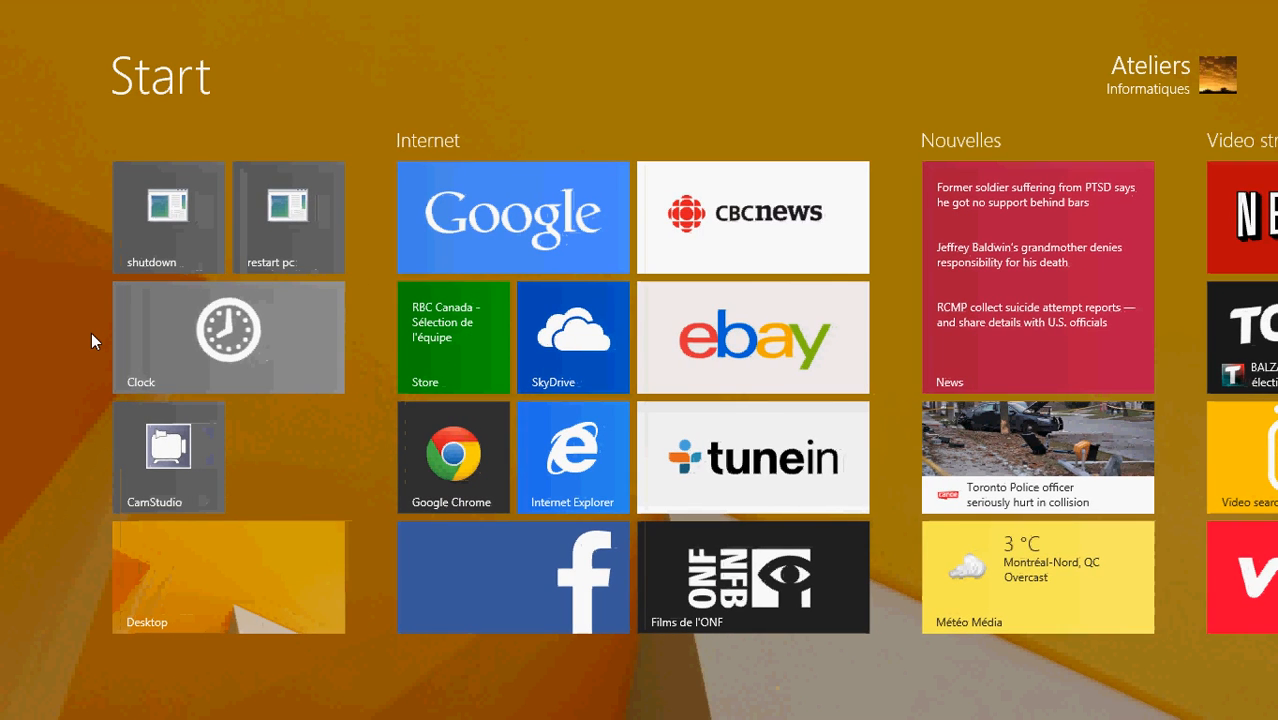
Step: Scroll through the Start screen tile groups before heading to the desktop
scroll("right", 3)
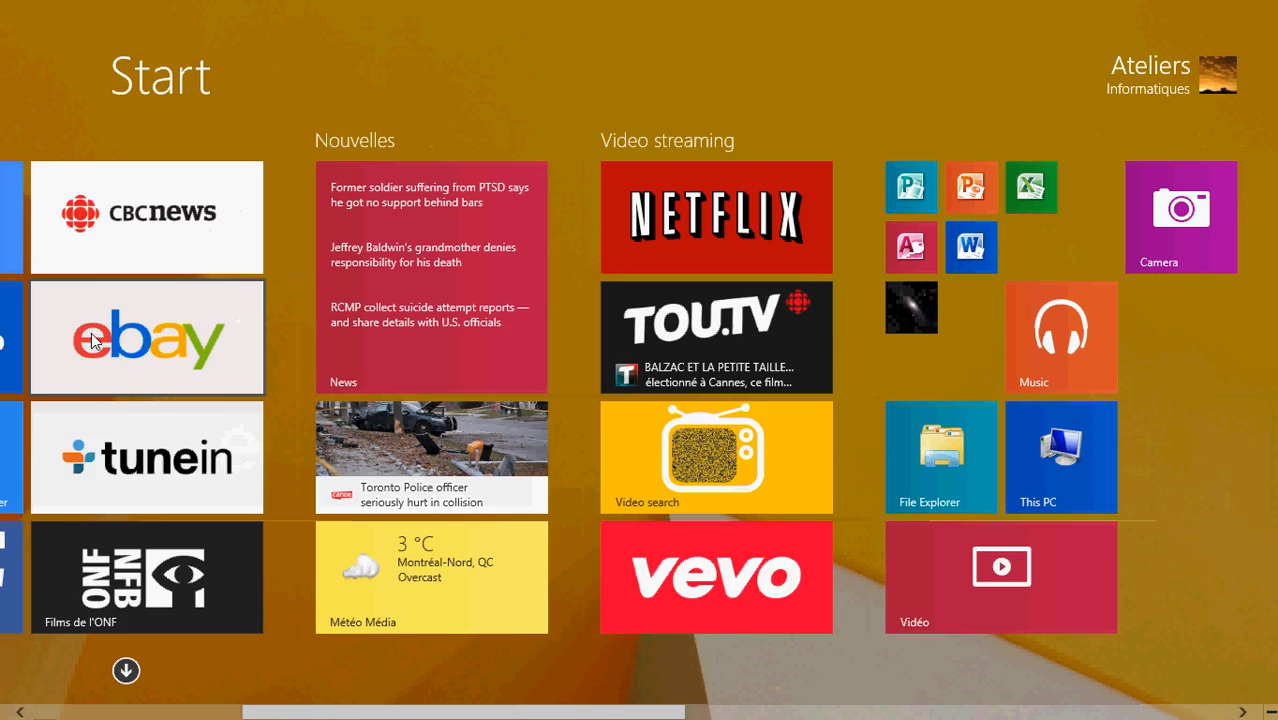
scroll("left", 3)
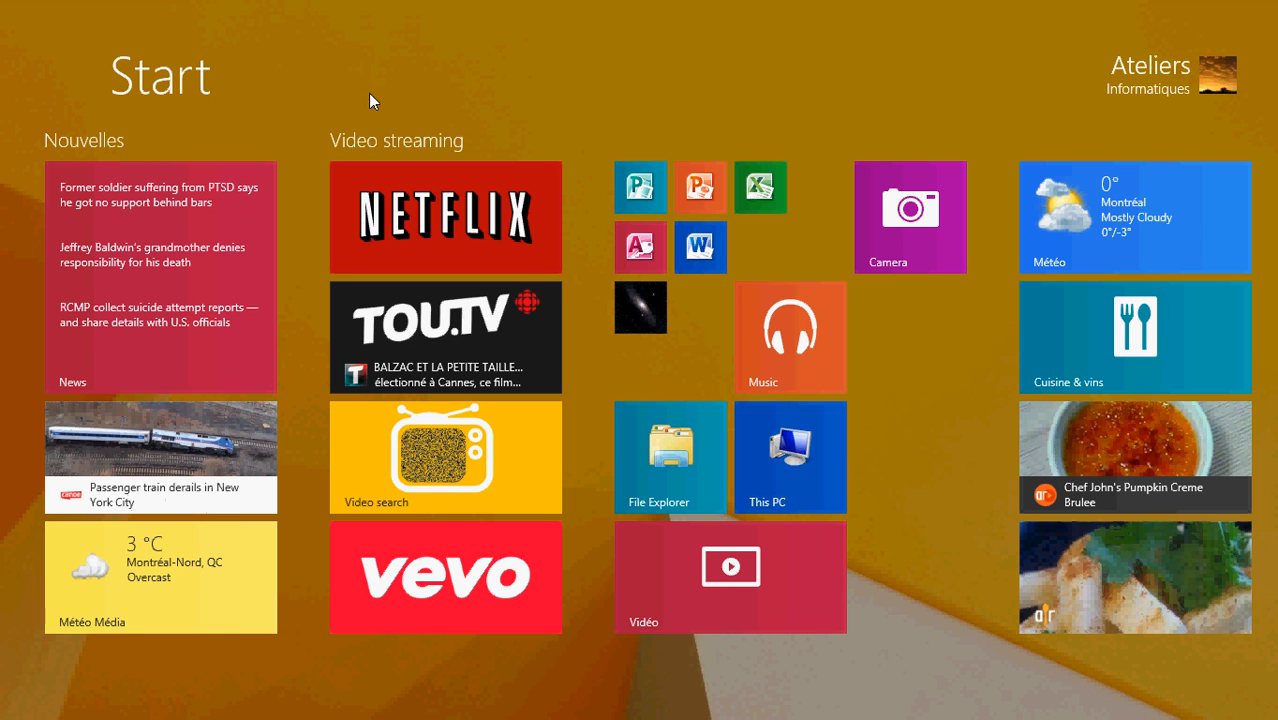
scroll("left", 3)
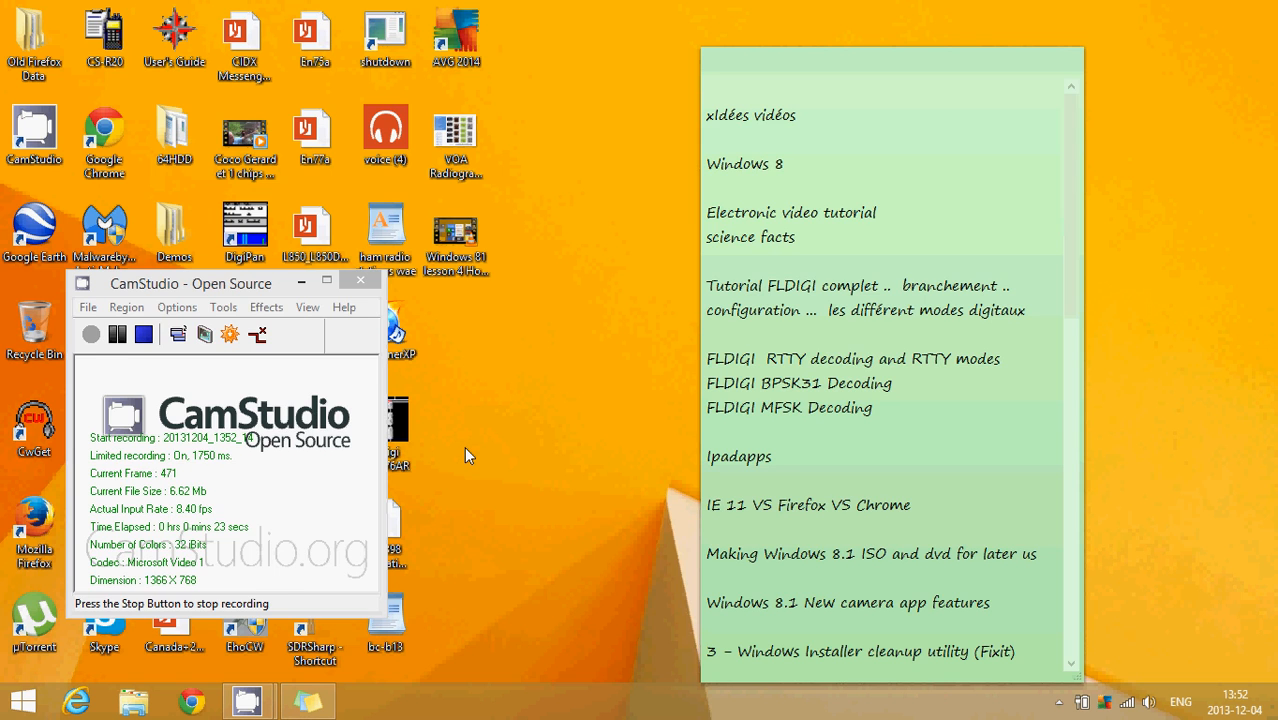
Step: Launch modern Internet Explorer on Google Canada and search for 'flower'
left_click(190, 700)
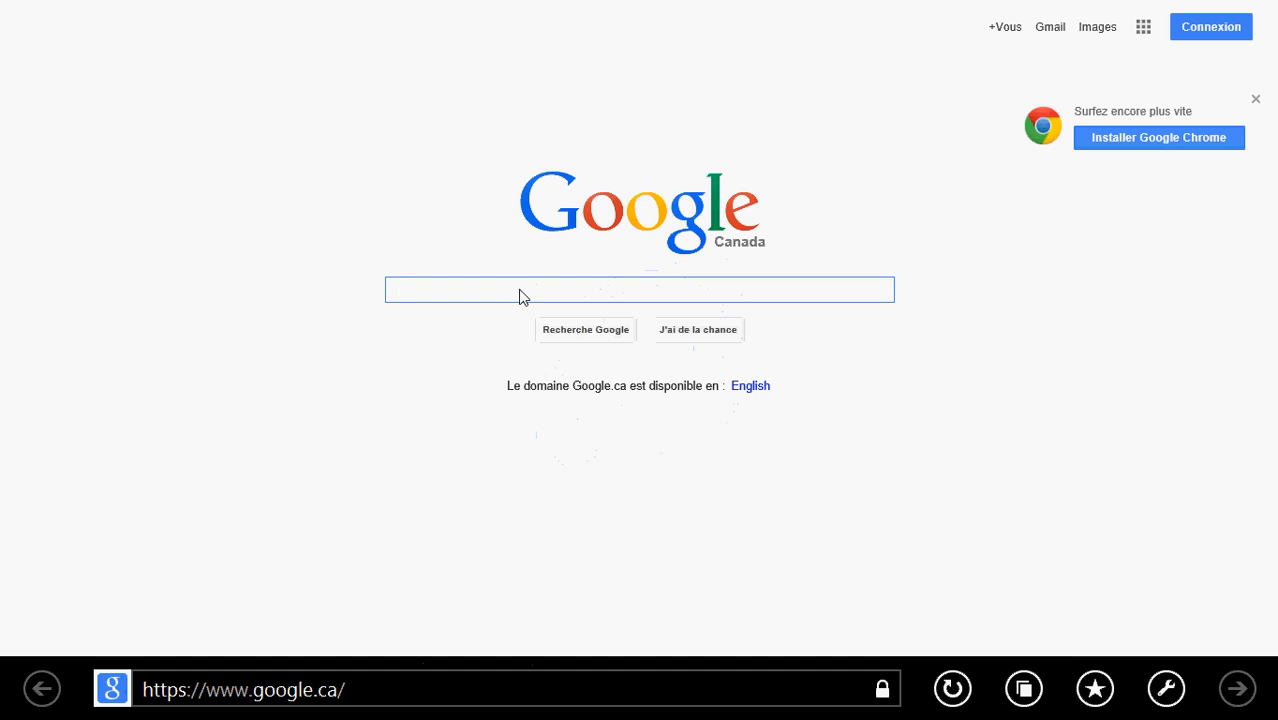
type("flower")
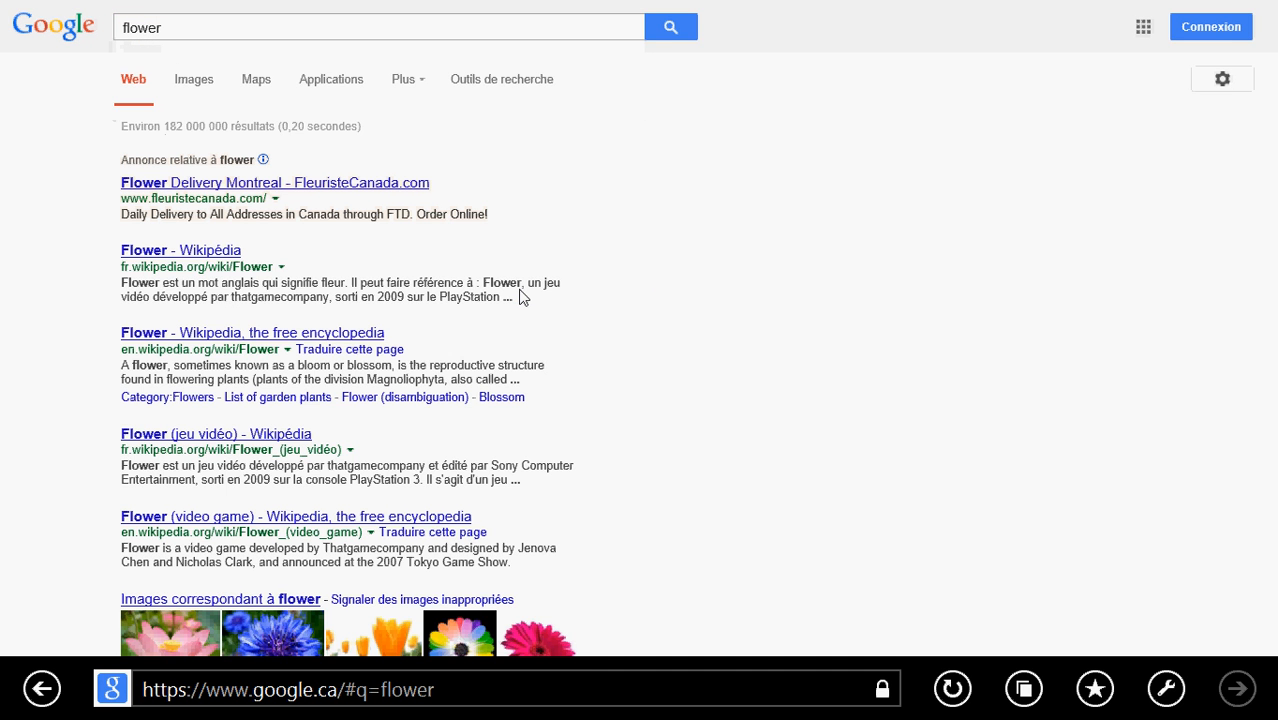
mouse_move(764, 302)
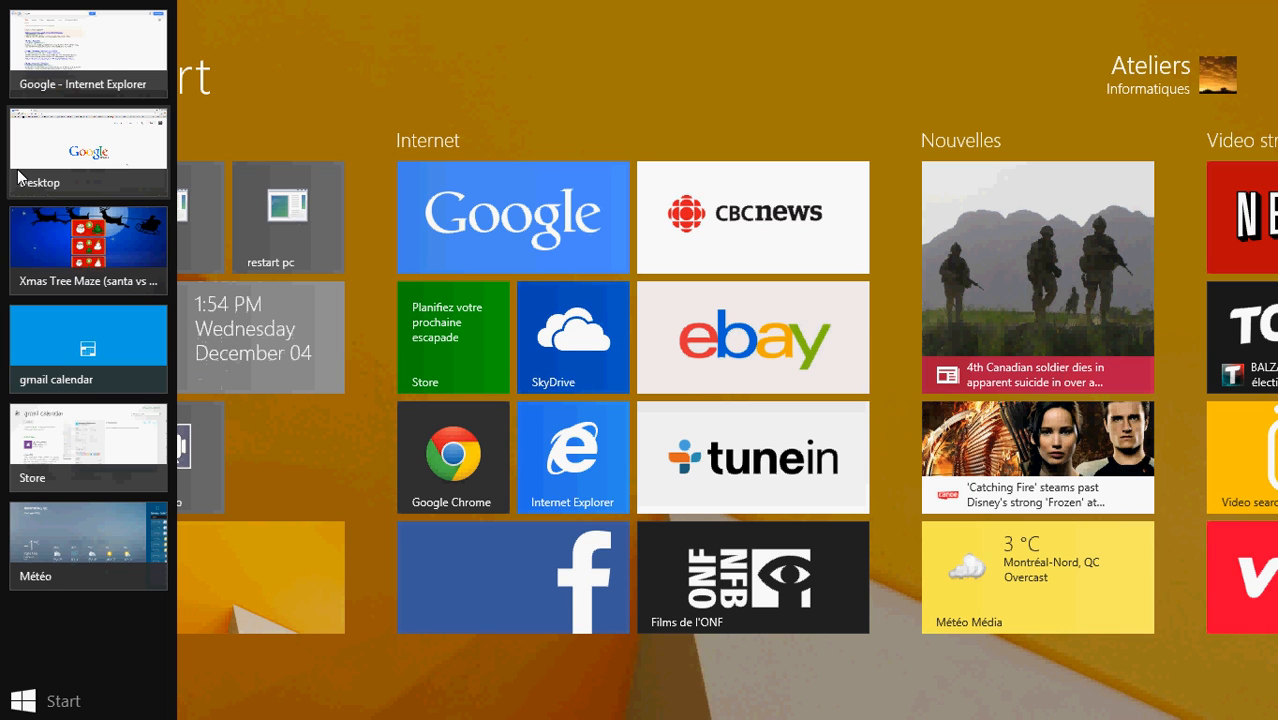
mouse_move(82, 510)
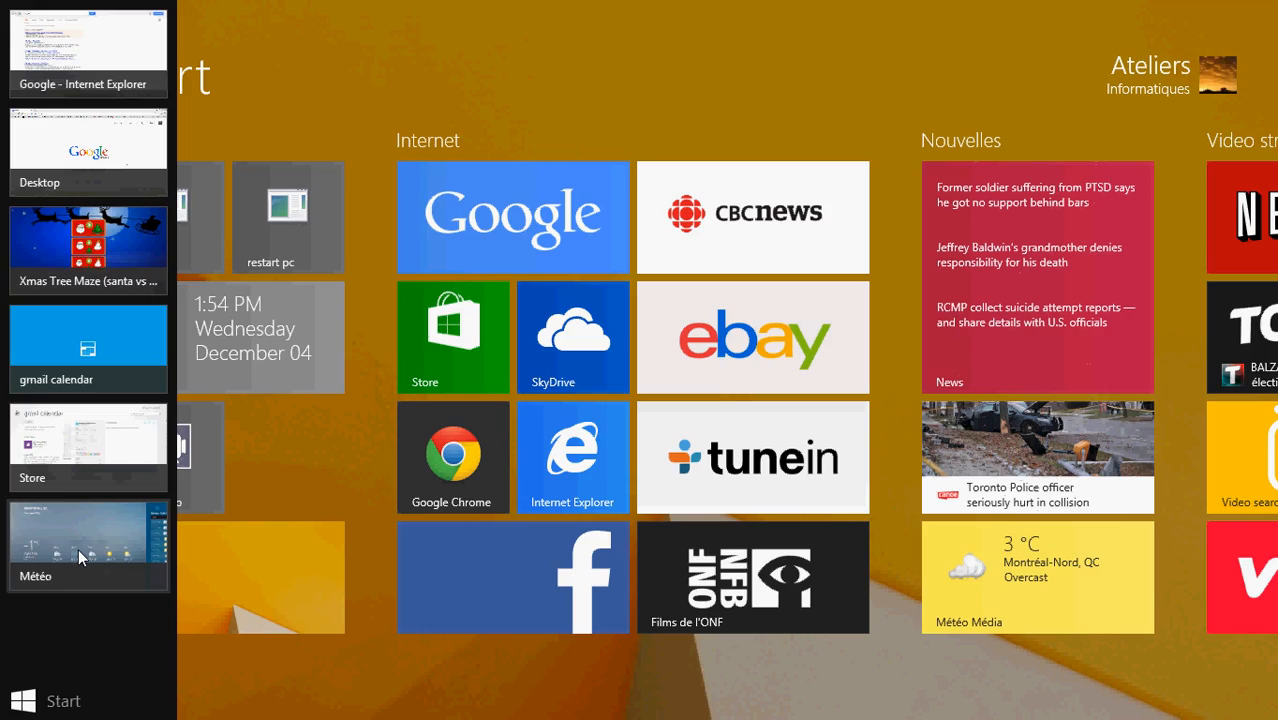
Step: Switch to the Météo Bing Weather app, then bring the open-app list back over Start
left_click(88, 544)
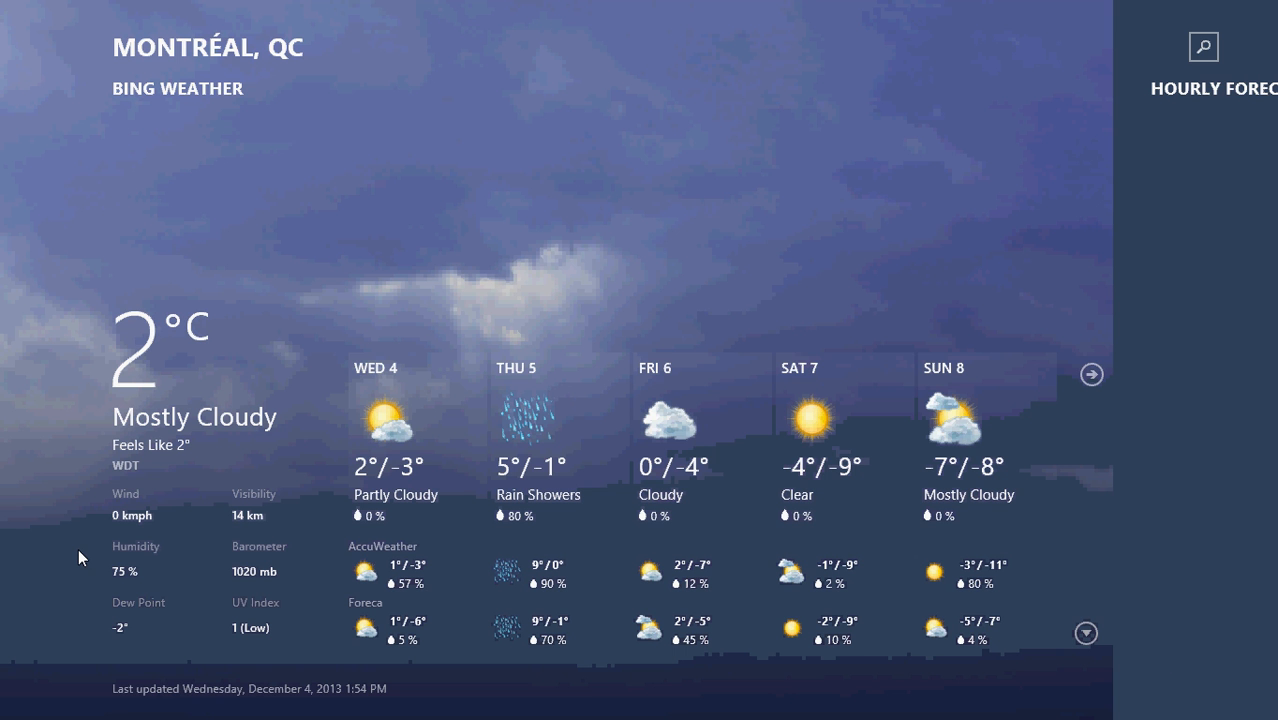
left_click(1212, 76)
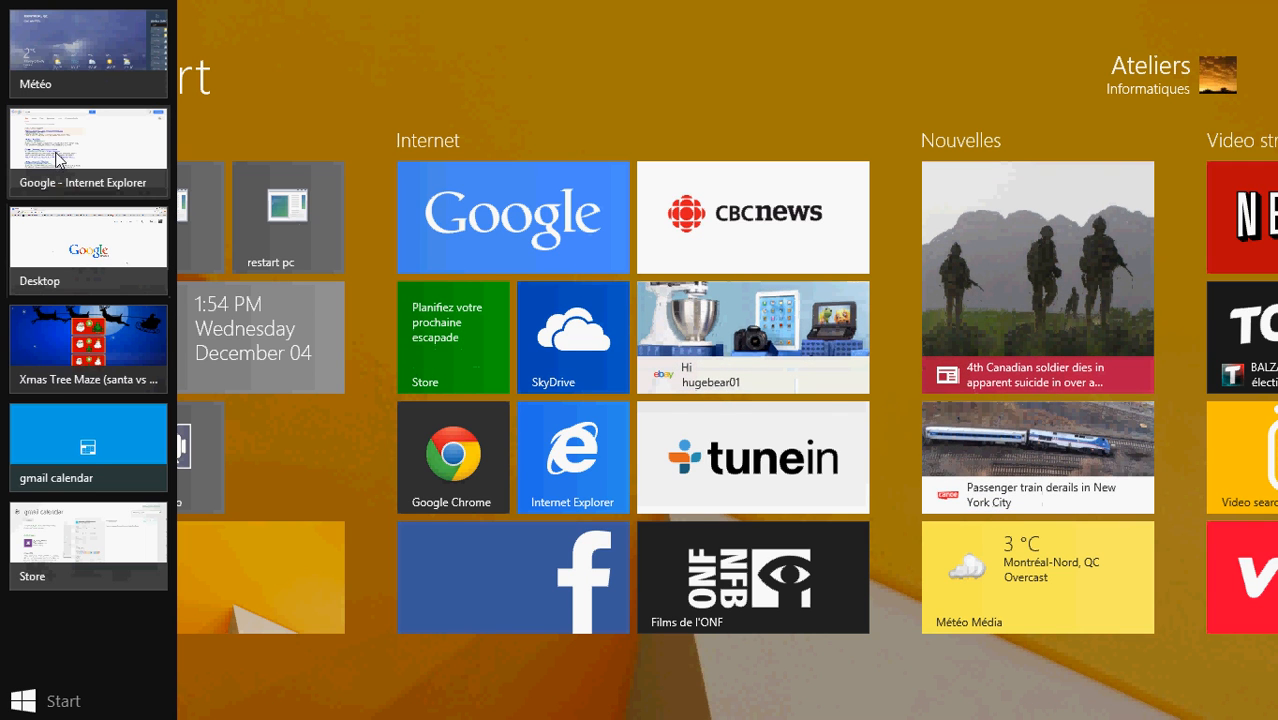
Step: Switch back to the Google 'flower' results in Internet Explorer from the app list
left_click(88, 144)
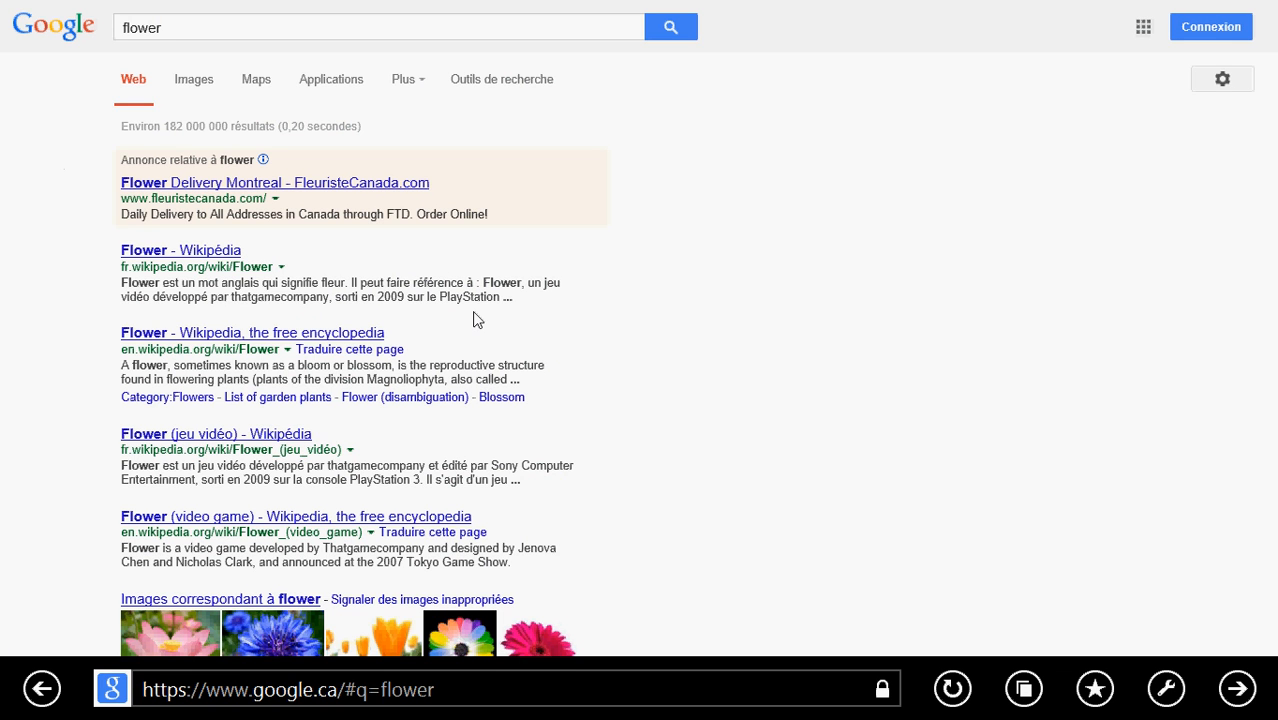
mouse_move(548, 364)
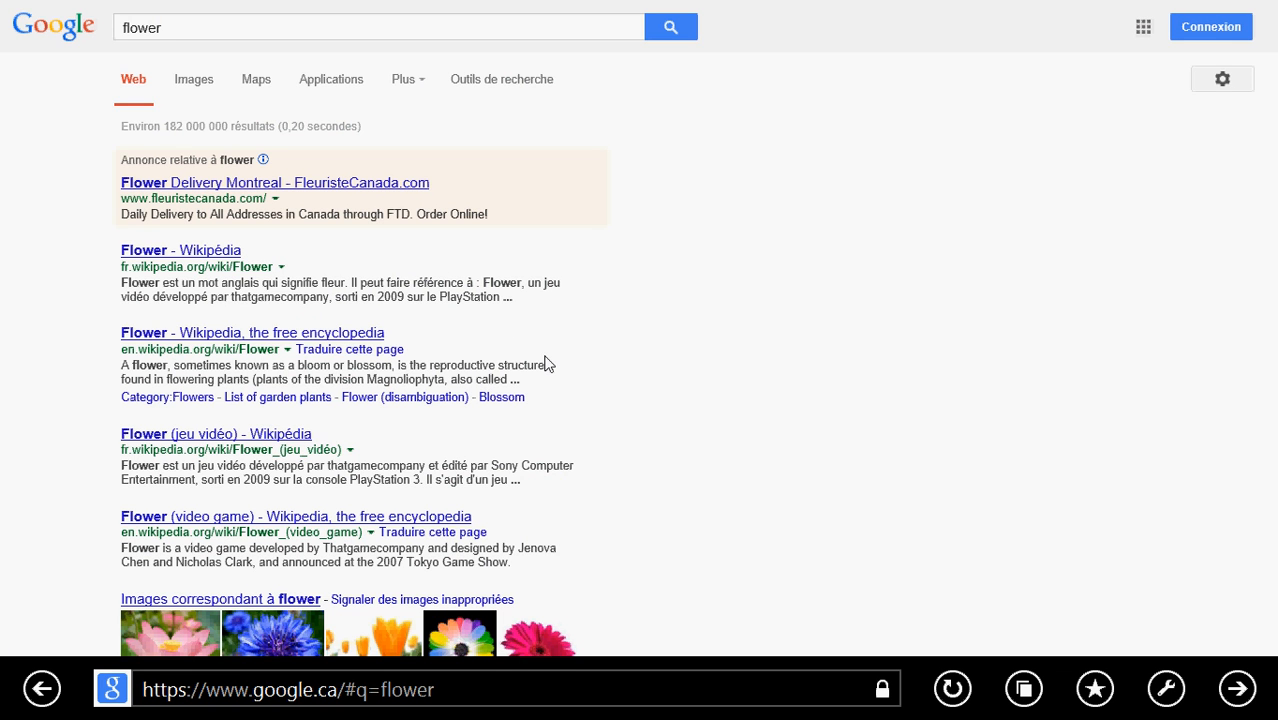
mouse_move(702, 412)
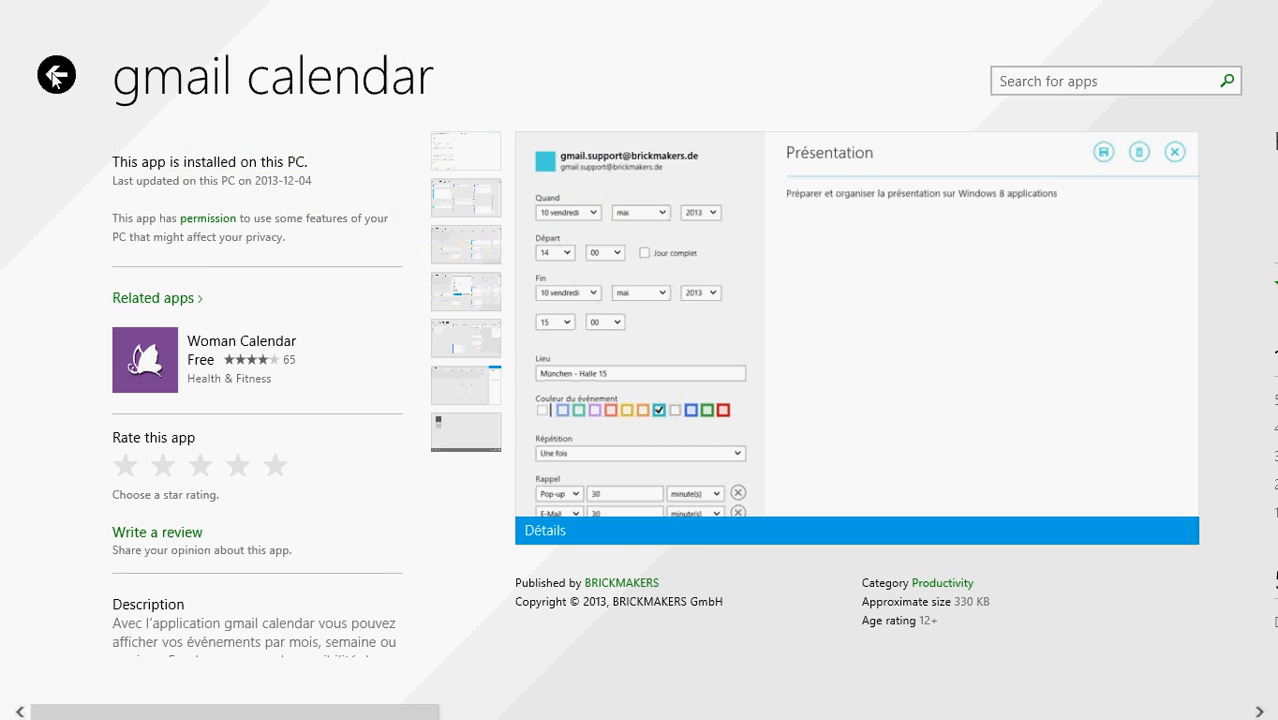
Step: Reopen the left-edge app switcher from the Store's gmail calendar page
left_click(56, 76)
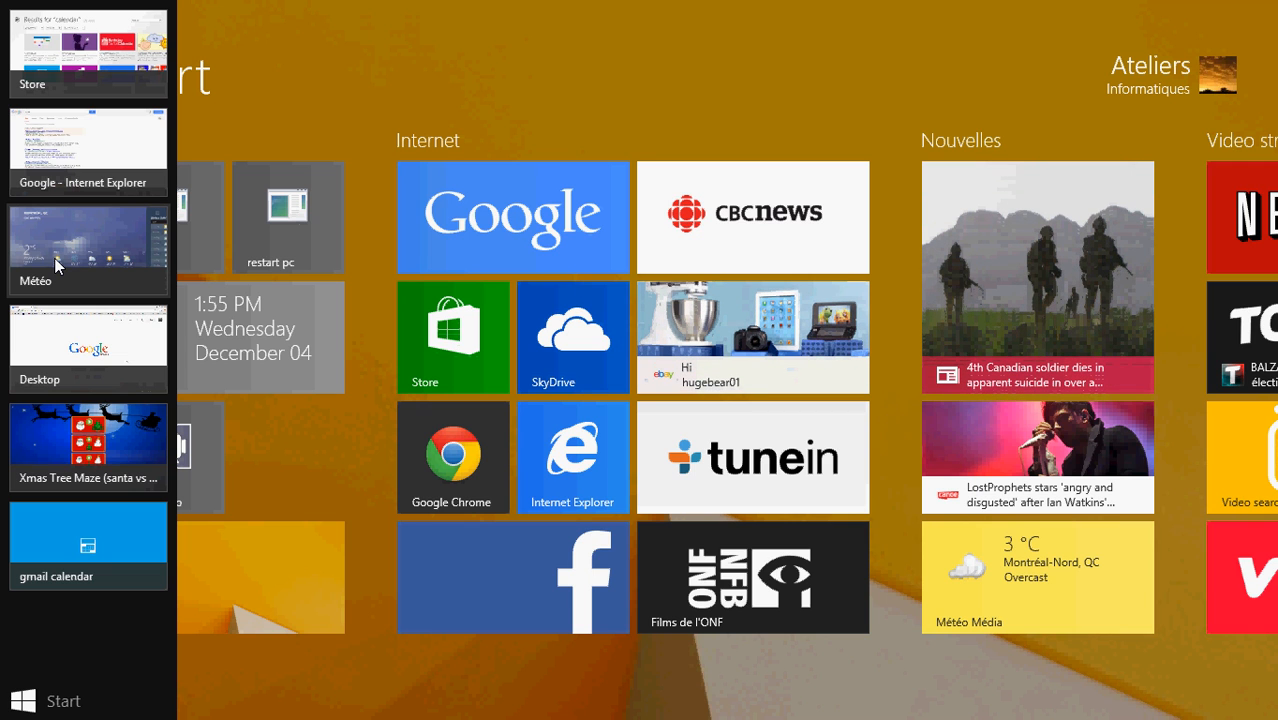
Step: Close the Store app from the list of running apps
left_click(336, 496)
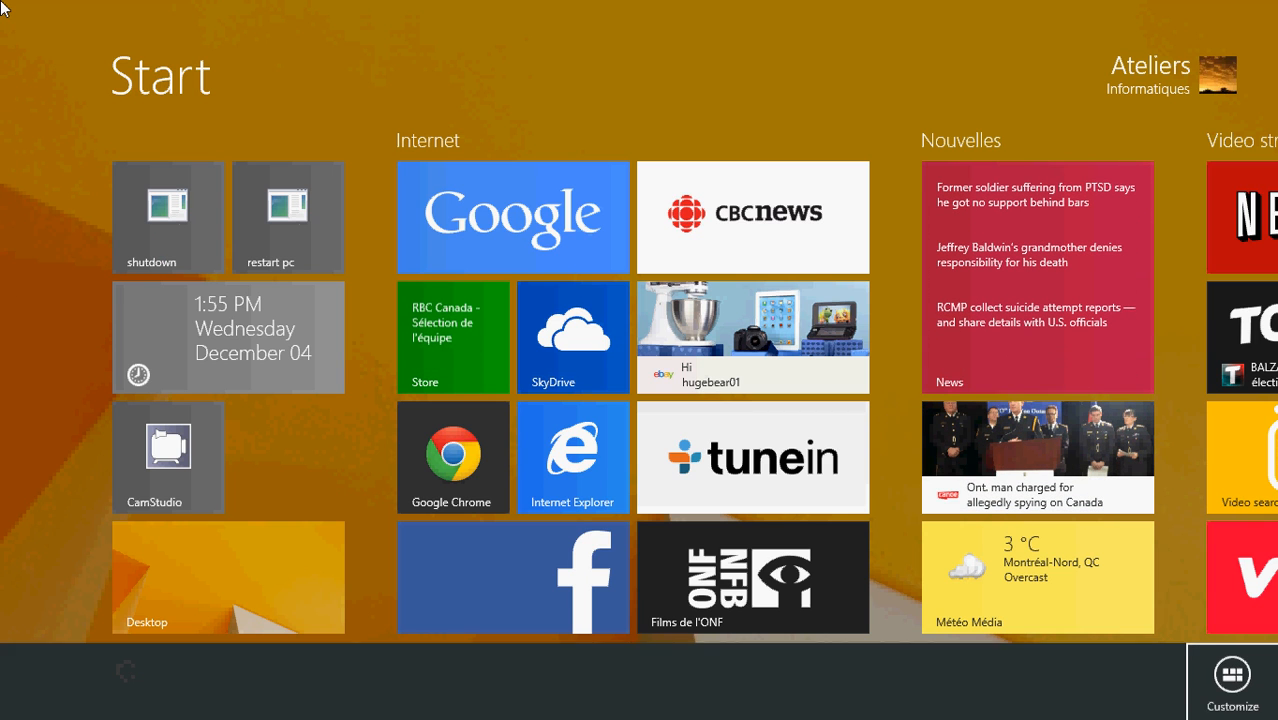
mouse_move(4, 544)
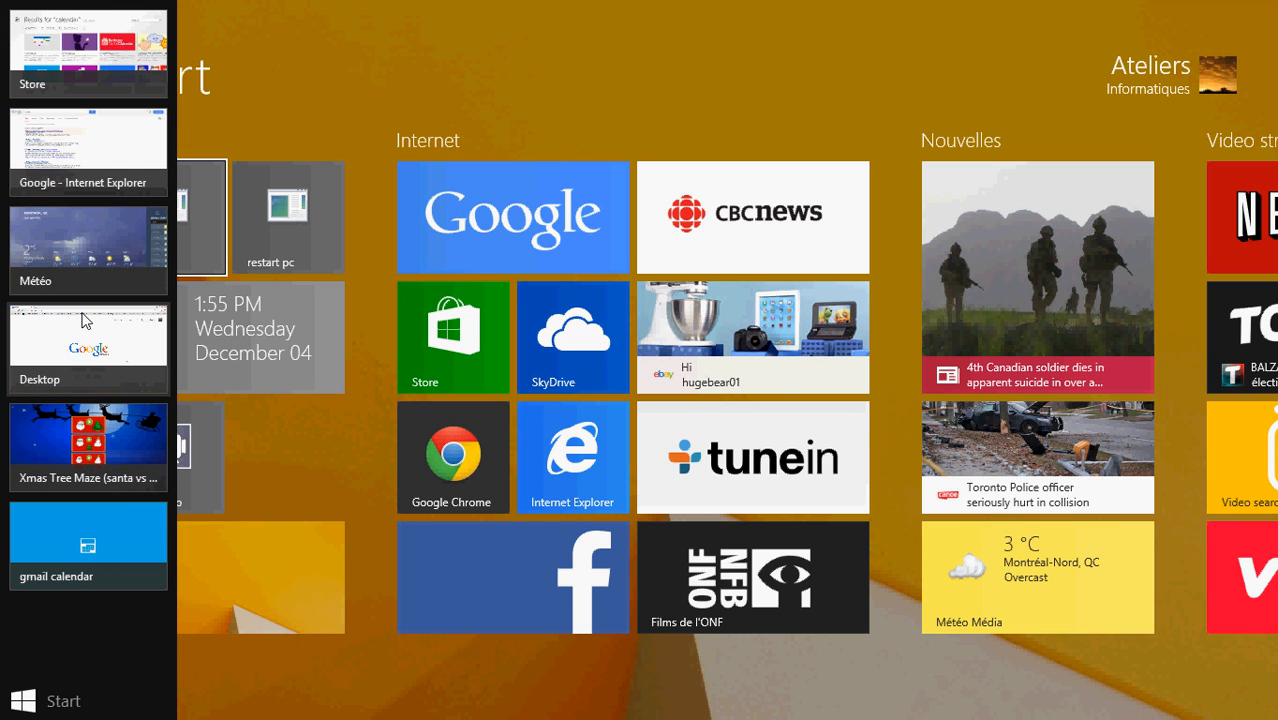
mouse_move(64, 56)
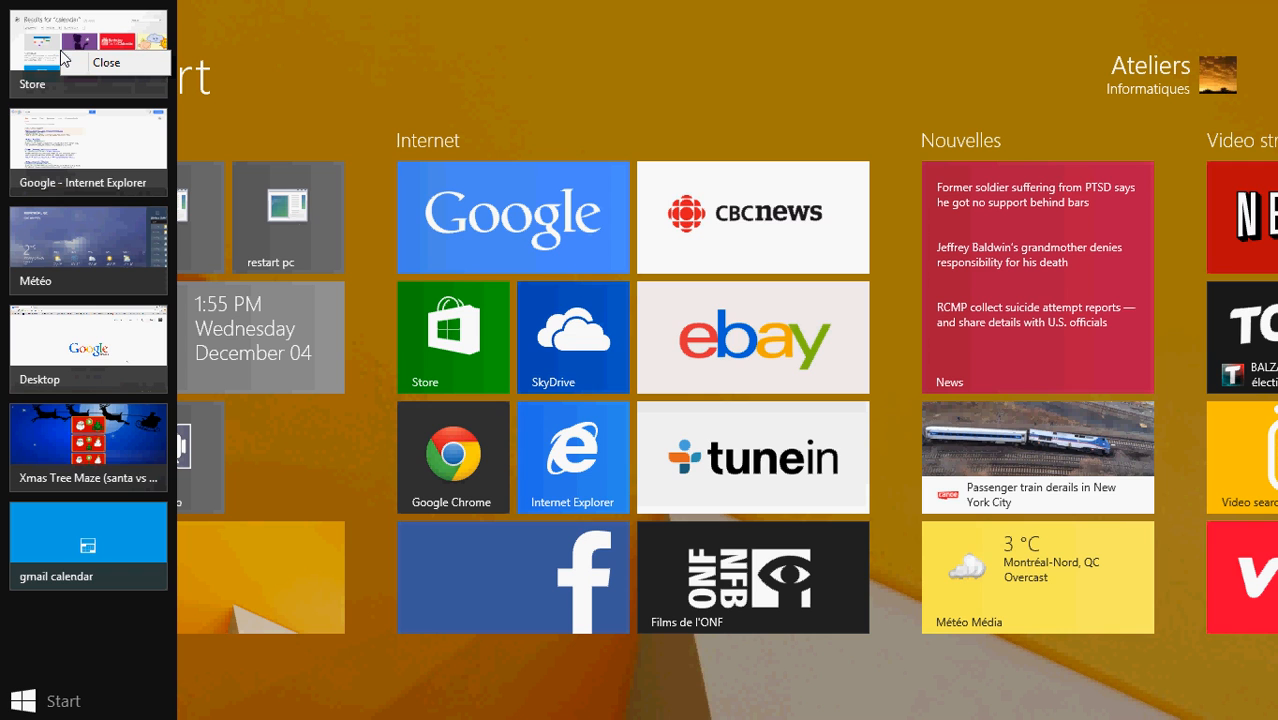
mouse_move(96, 70)
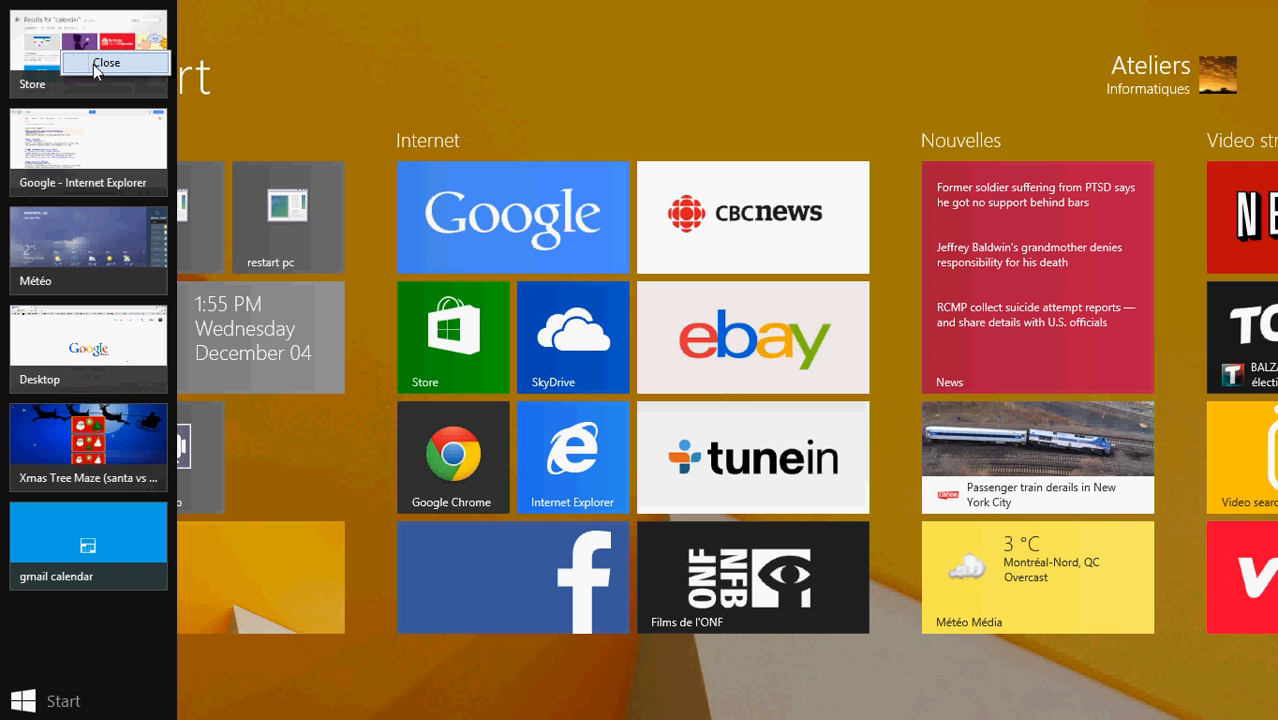
left_click(108, 62)
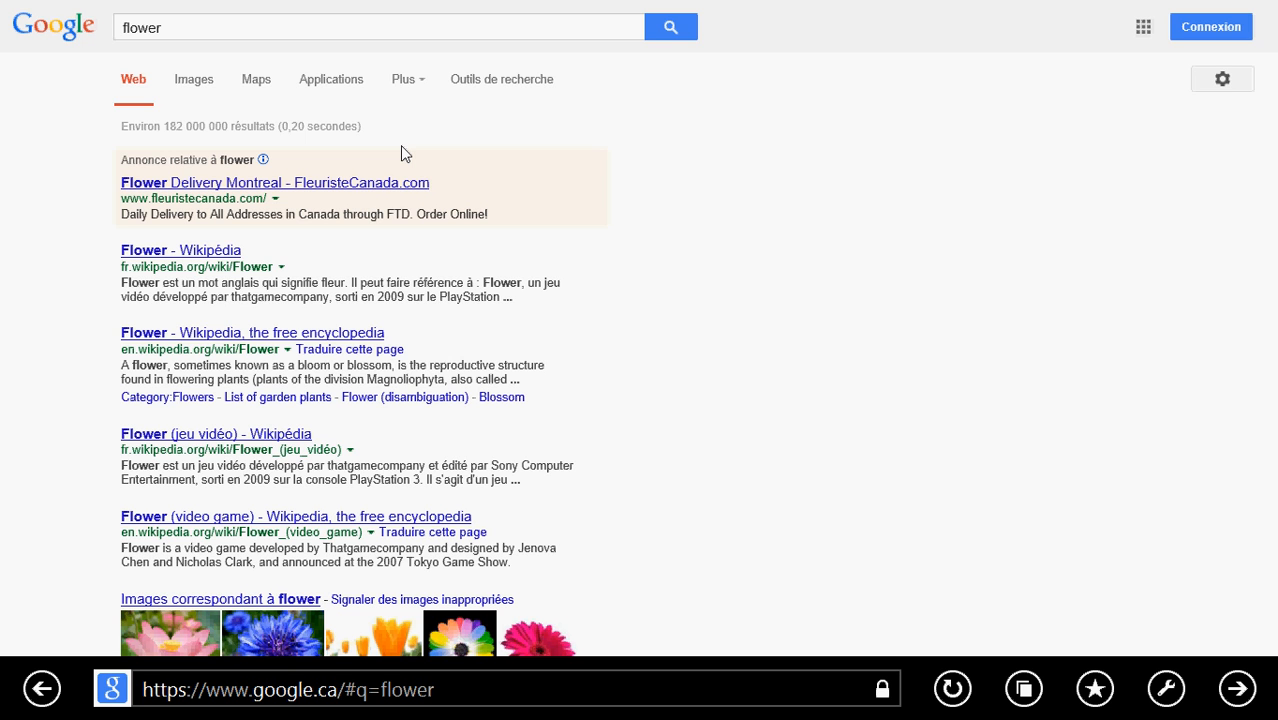
Step: Close the modern Internet Explorer app showing the flower search
key("Super")
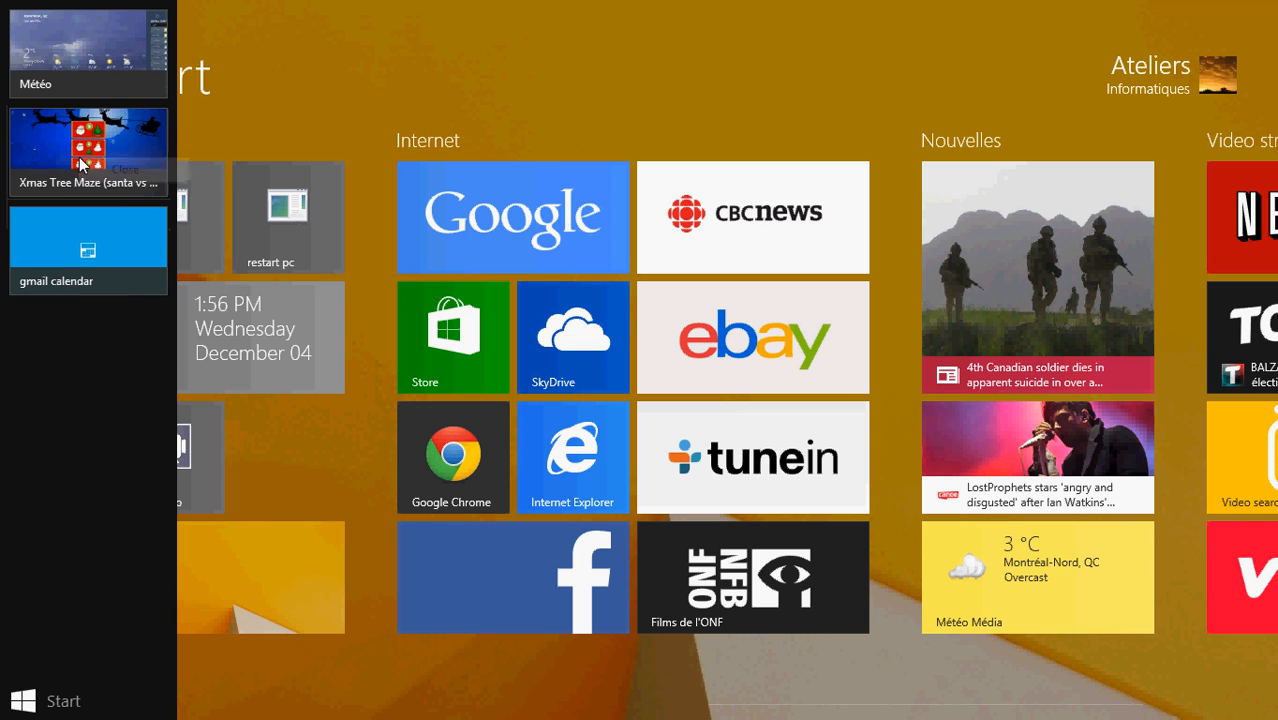
Step: Close the gmail calendar app from the switcher's right-click menu
right_click(88, 152)
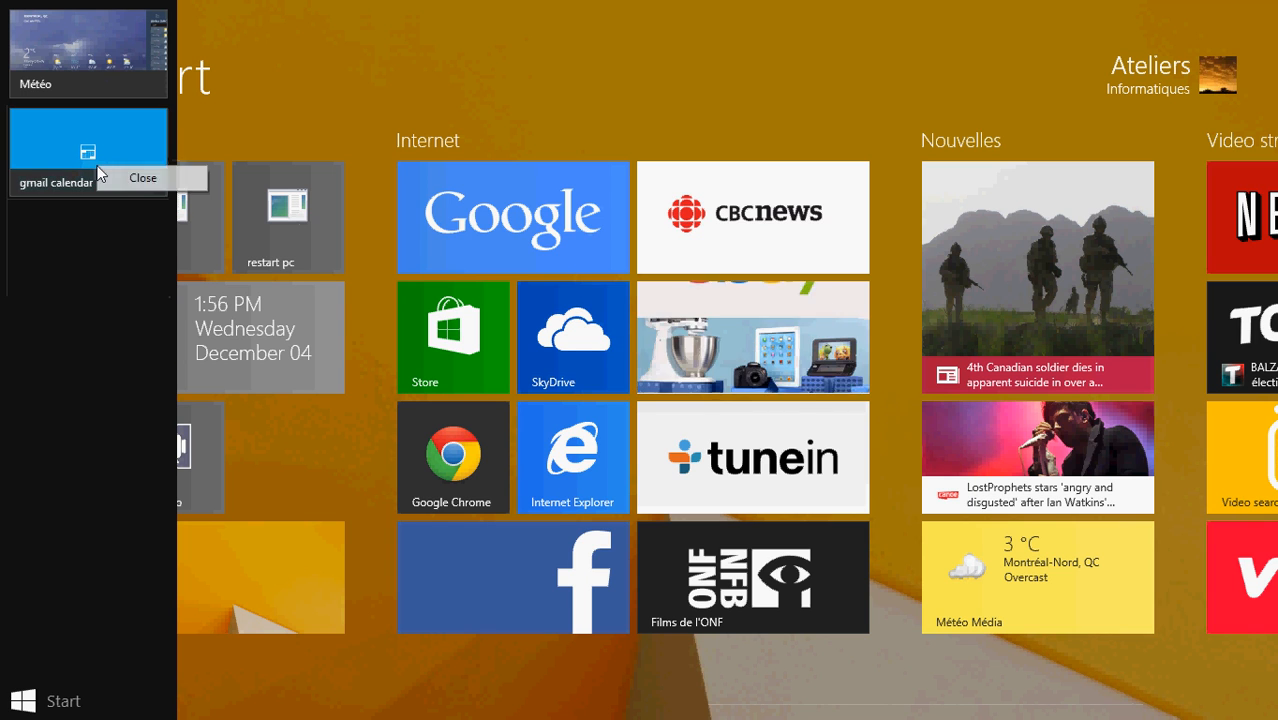
left_click(142, 176)
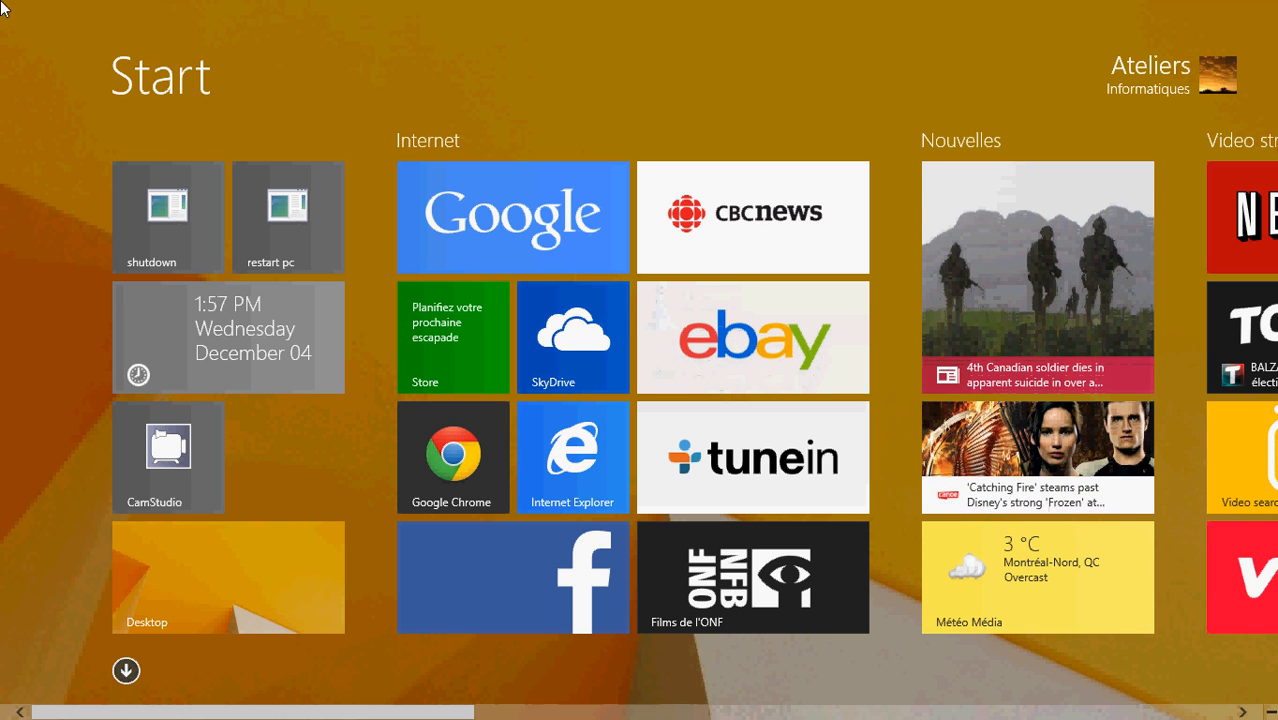
mouse_move(372, 72)
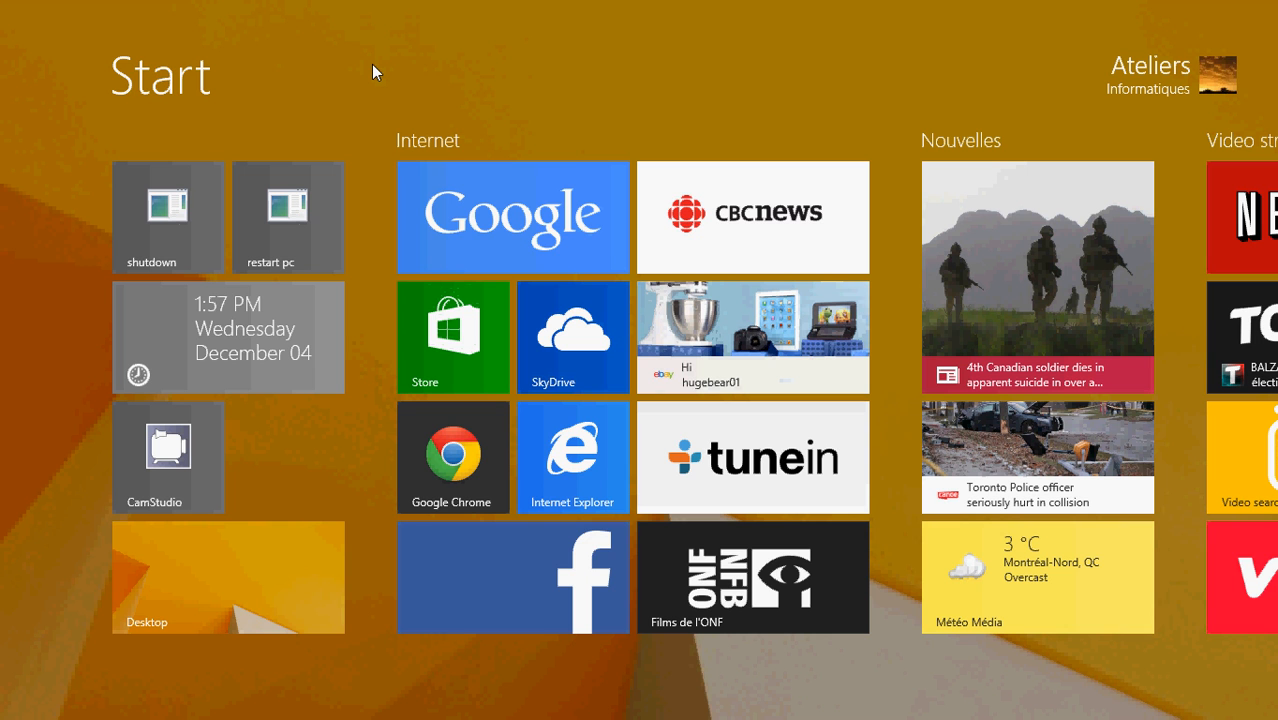
Step: Scroll across the Start tiles and open the desktop showing Google Canada in Chrome
scroll("right", 3)
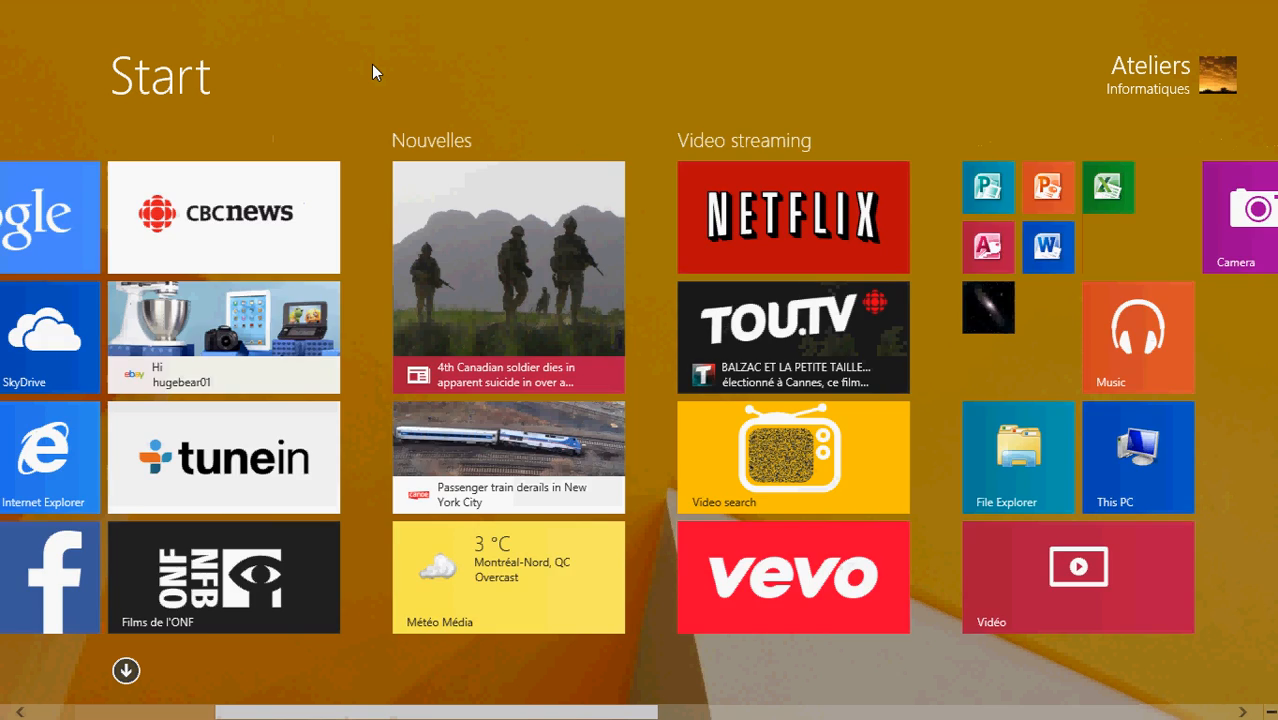
scroll("right", 3)
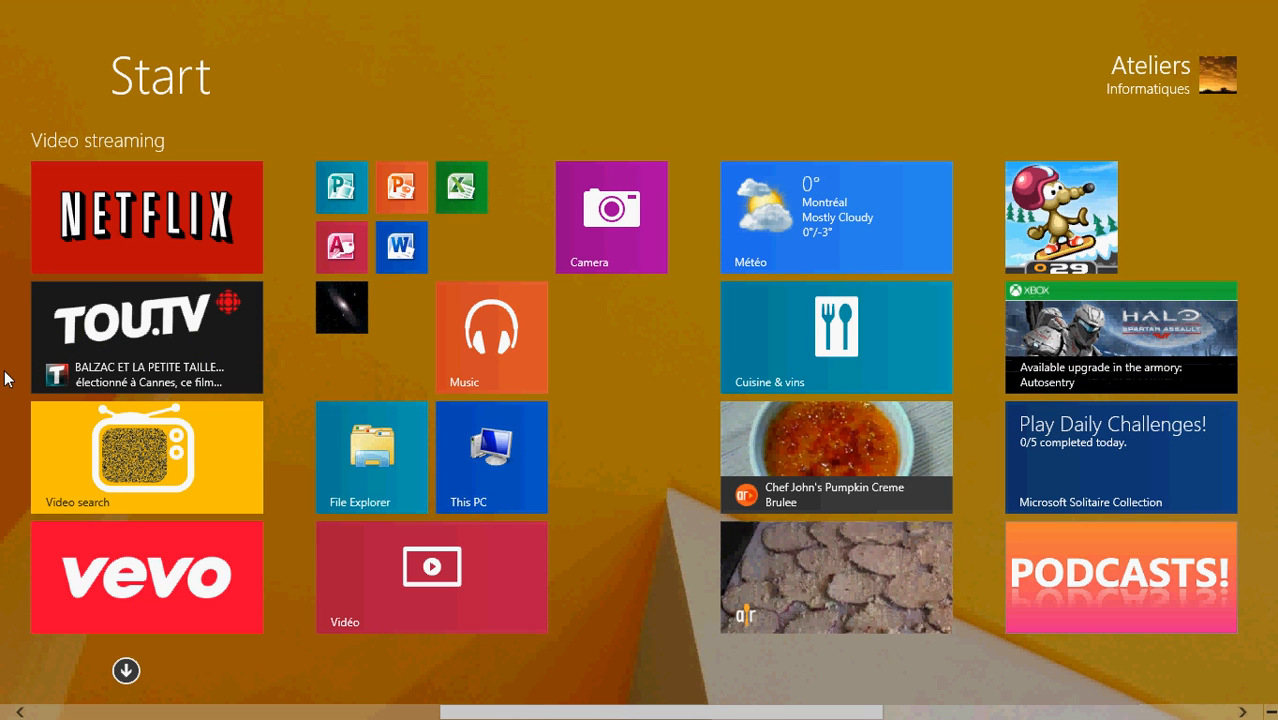
mouse_move(4, 20)
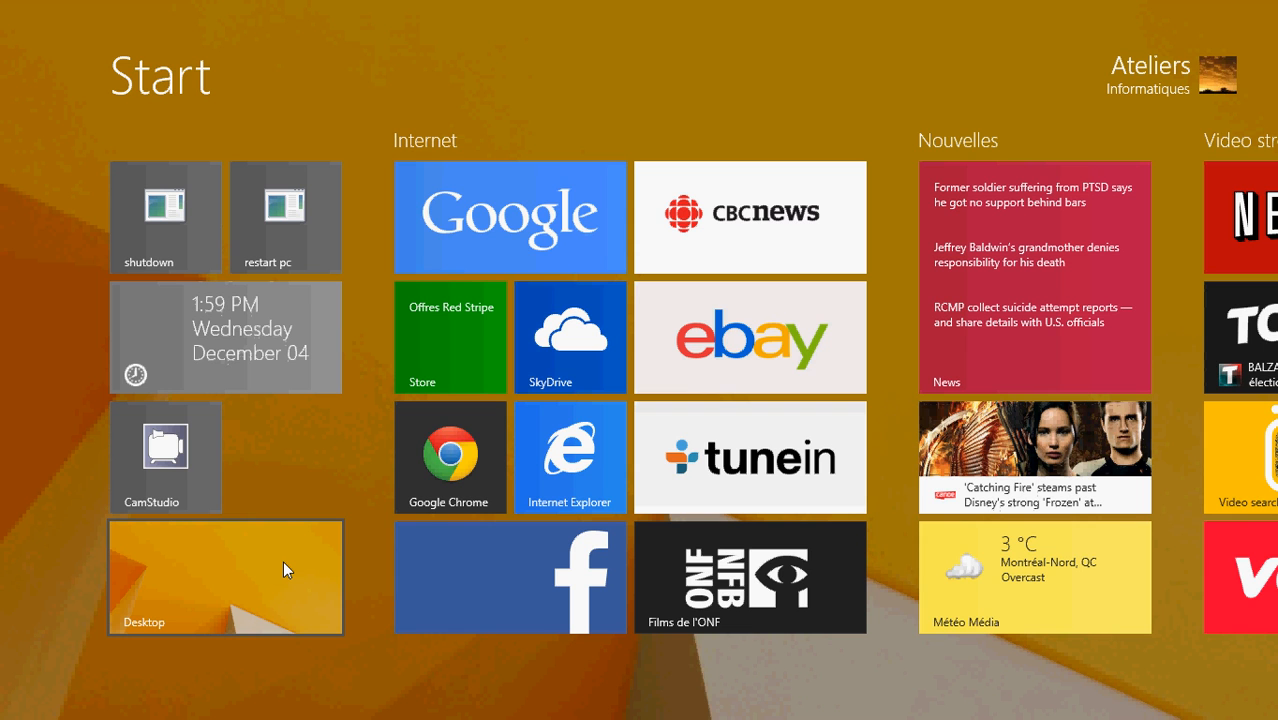
left_click(510, 216)
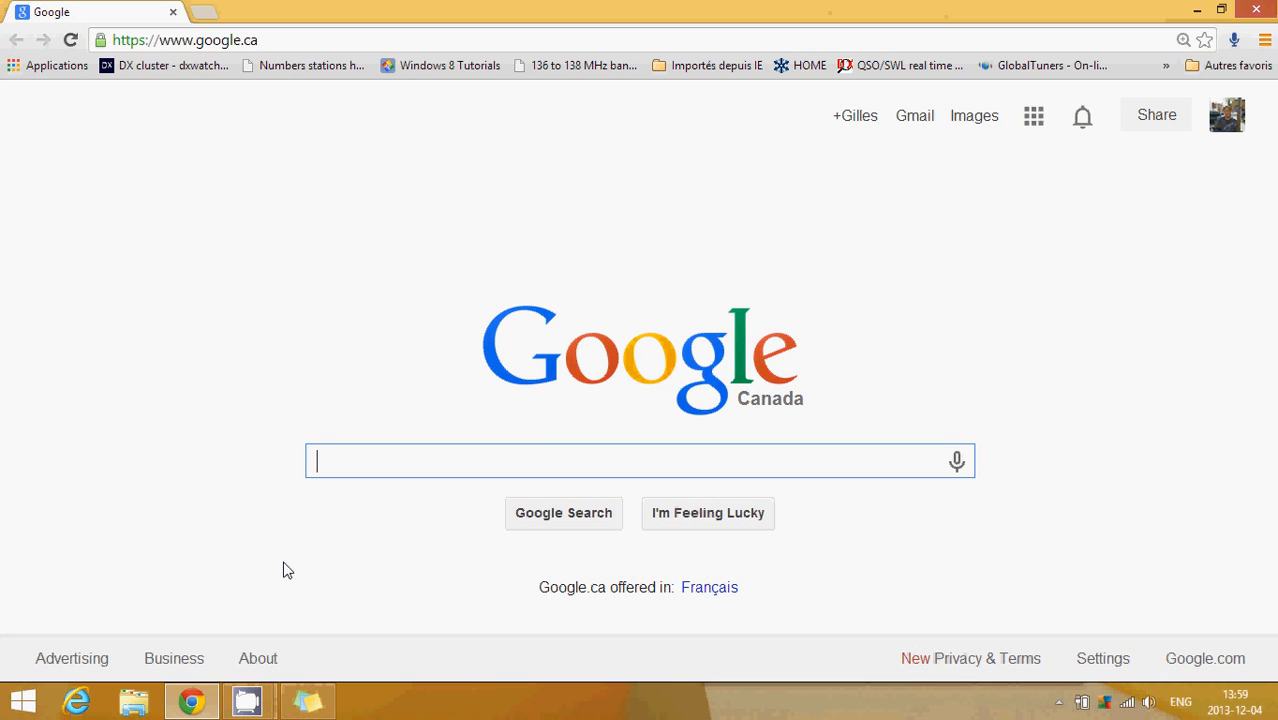